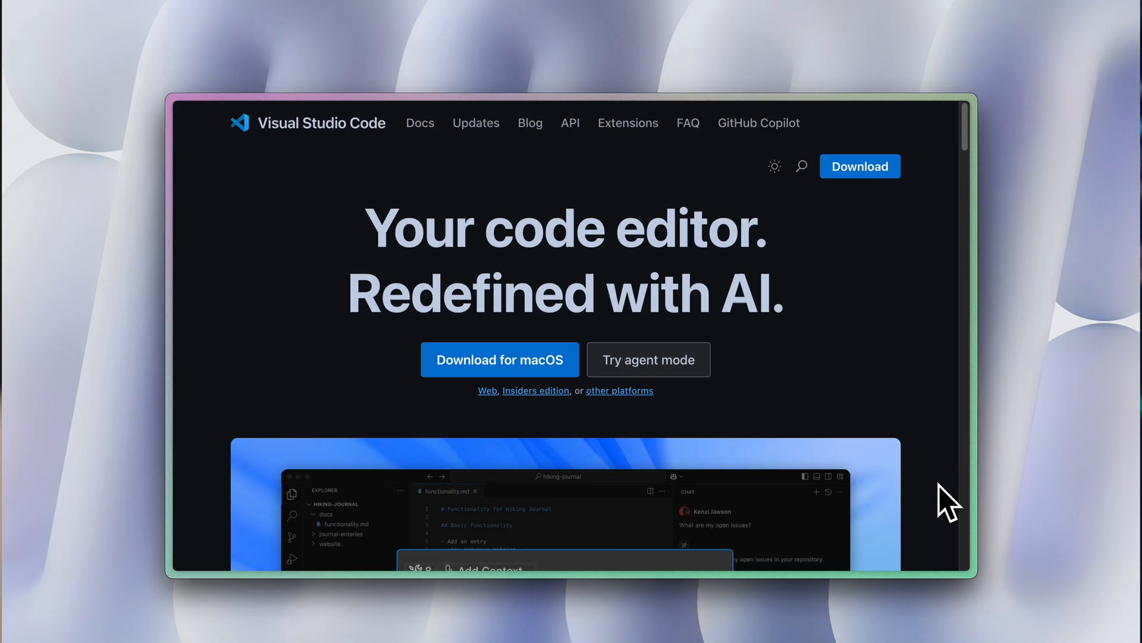
# Step: Scroll the code.visualstudio.com homepage past the AI feature cards to the Agent mode section
pyautogui.scroll(-3)
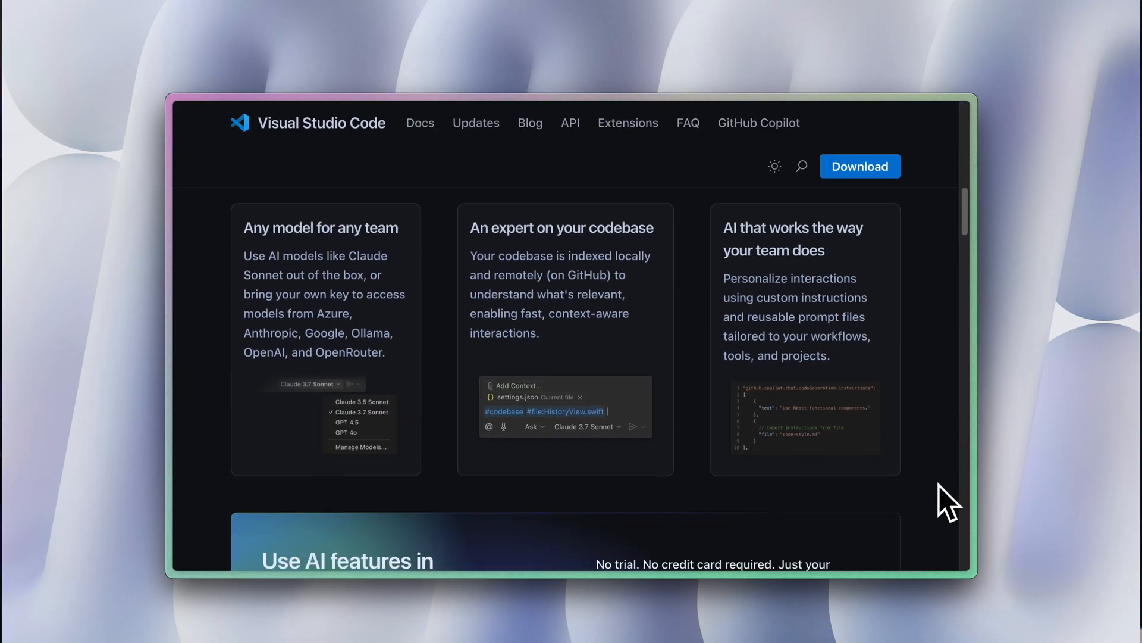
pyautogui.scroll(-3)
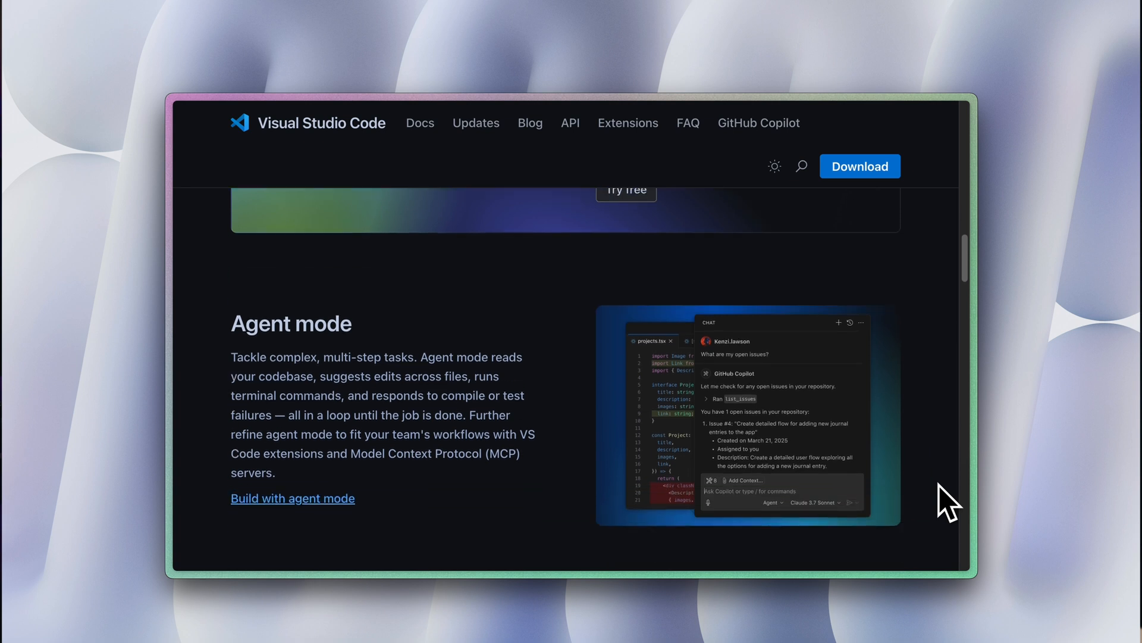
pyautogui.scroll(-3)
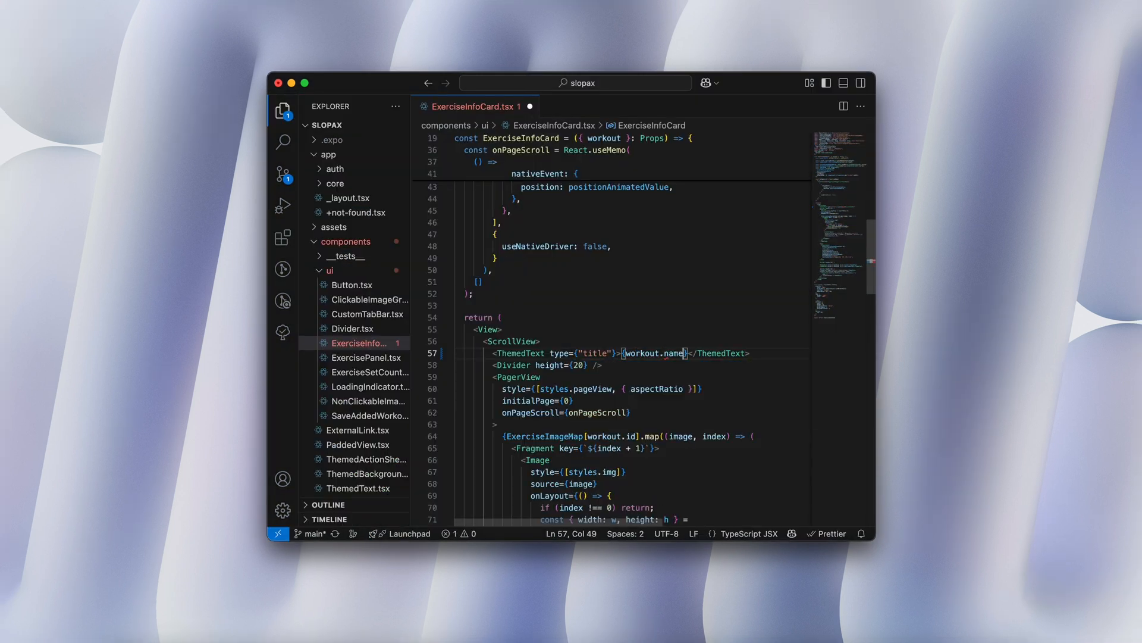
pyautogui.moveTo(674, 353)
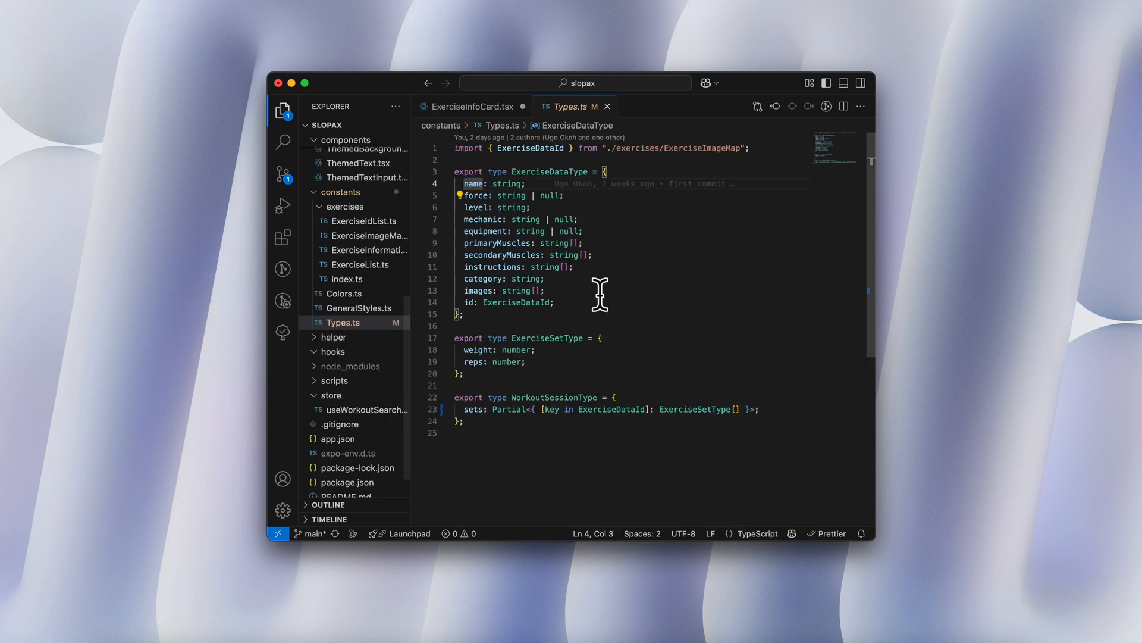
pyautogui.moveTo(658, 184)
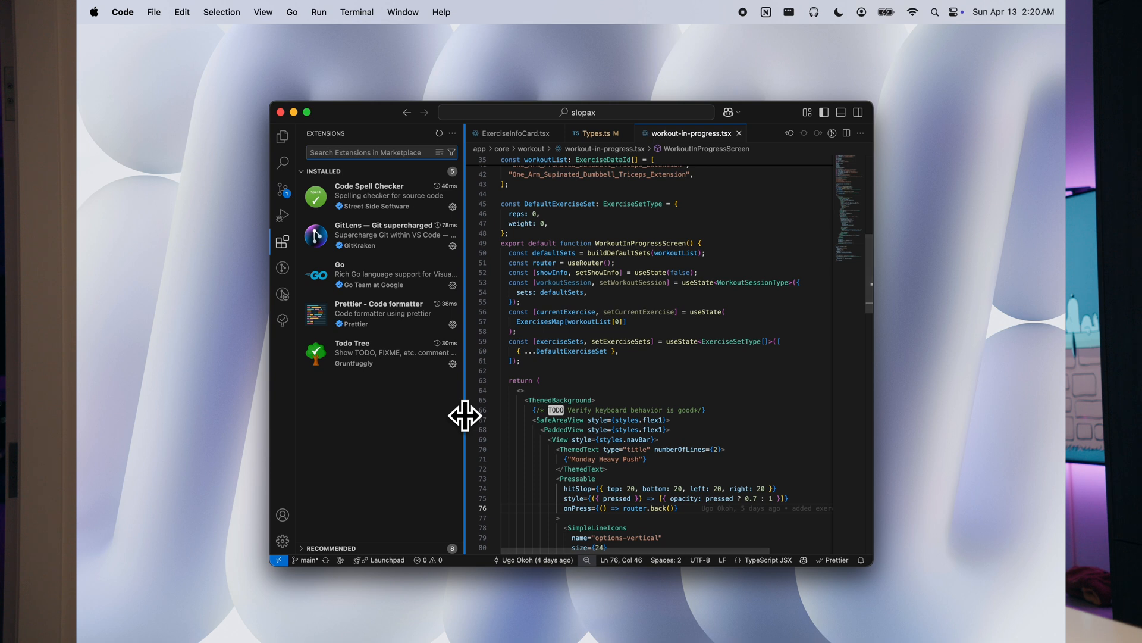
# Step: View the Prettier extension's details page, then return to Types.ts to see GitLens blame
pyautogui.click(378, 314)
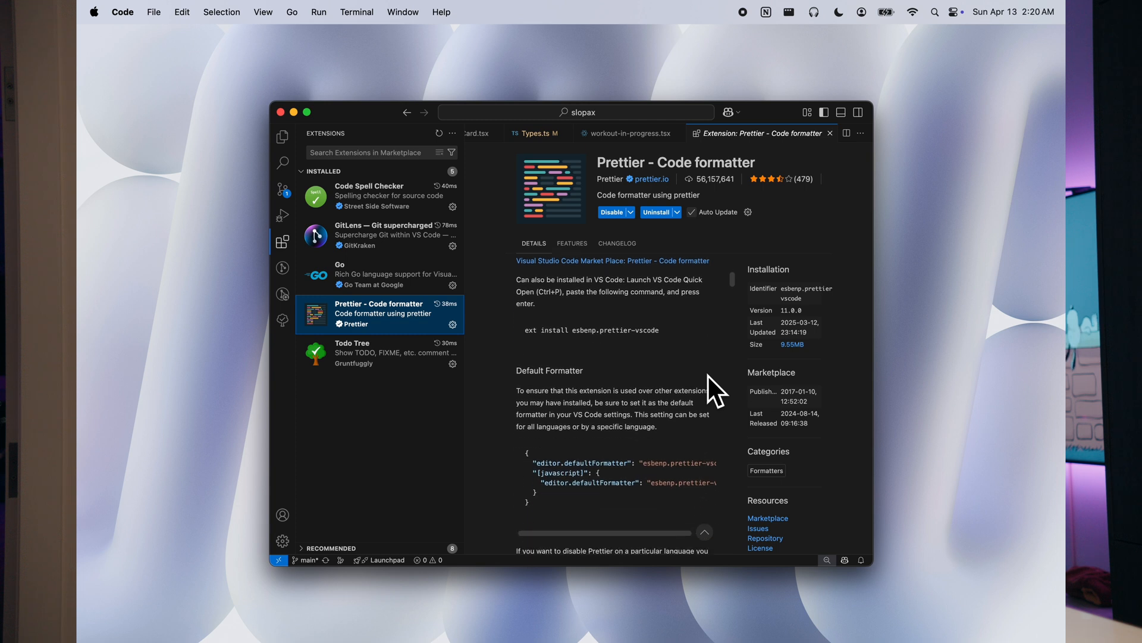
pyautogui.click(534, 132)
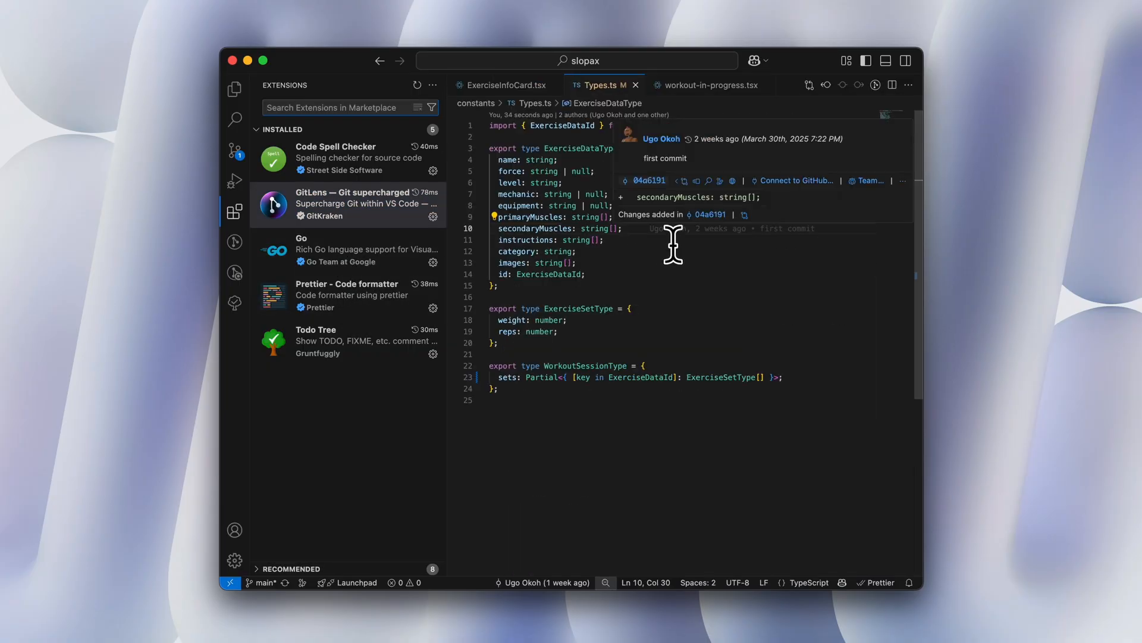
# Step: Inspect the first commit's GitLens details, then select Todo Tree in the Extensions sidebar
pyautogui.click(234, 273)
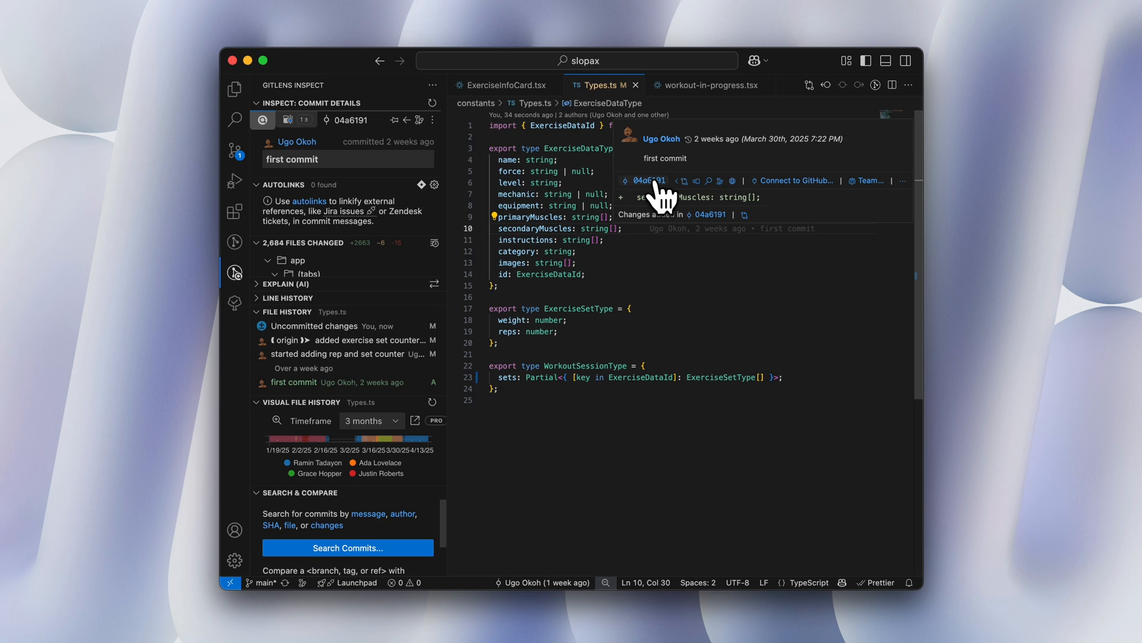
pyautogui.click(205, 211)
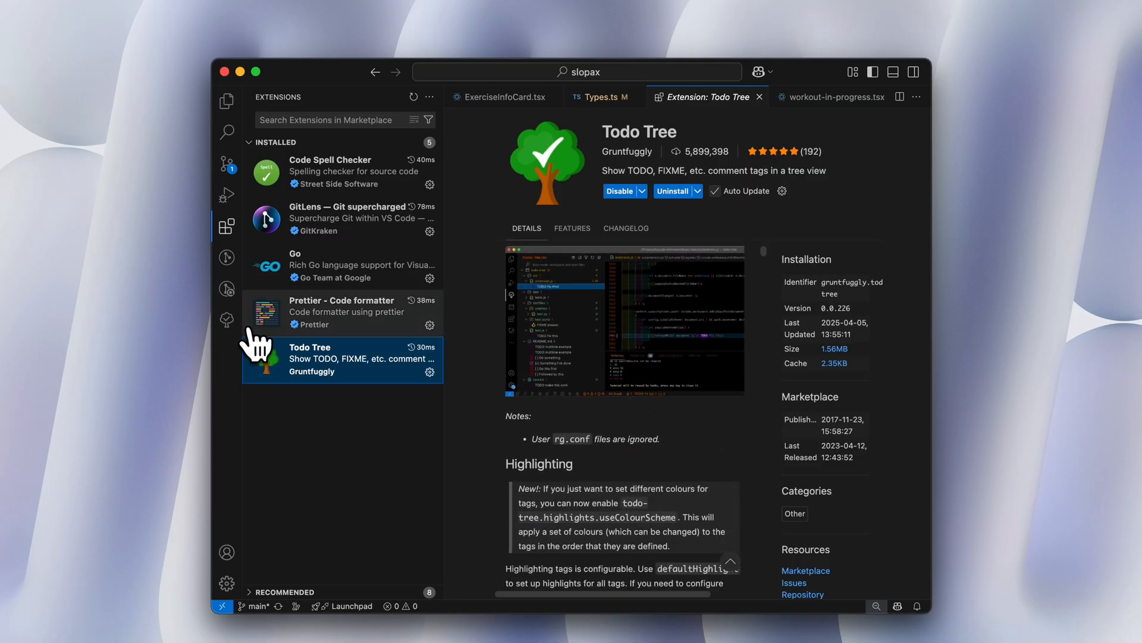
# Step: Show the project's TODO comments gathered in the Todo Tree view
pyautogui.click(226, 320)
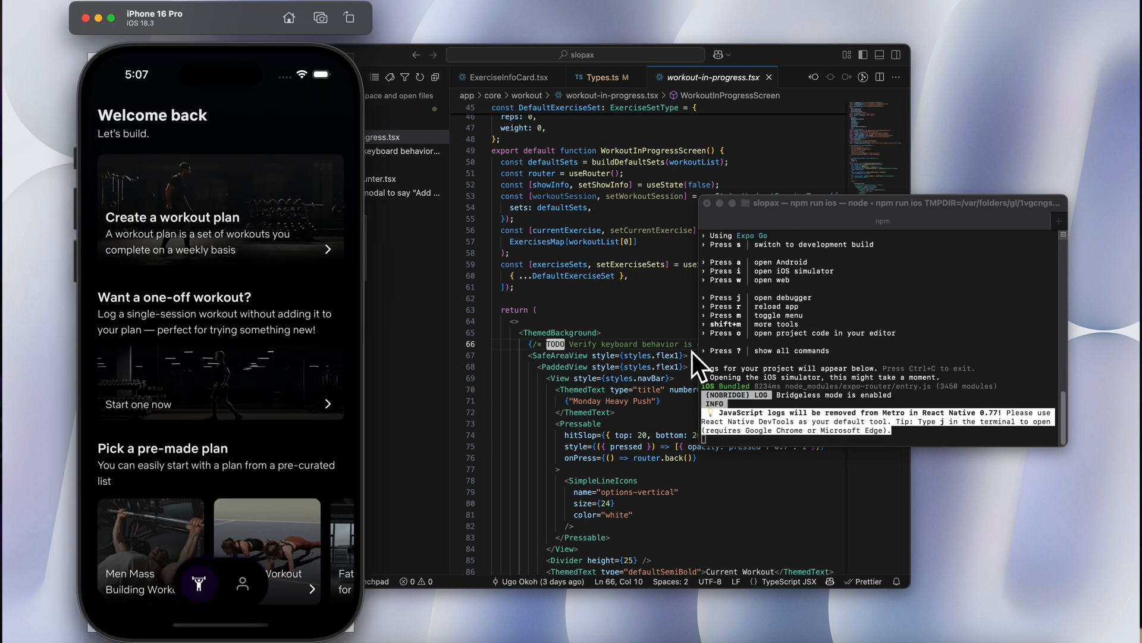
pyautogui.moveTo(282, 260)
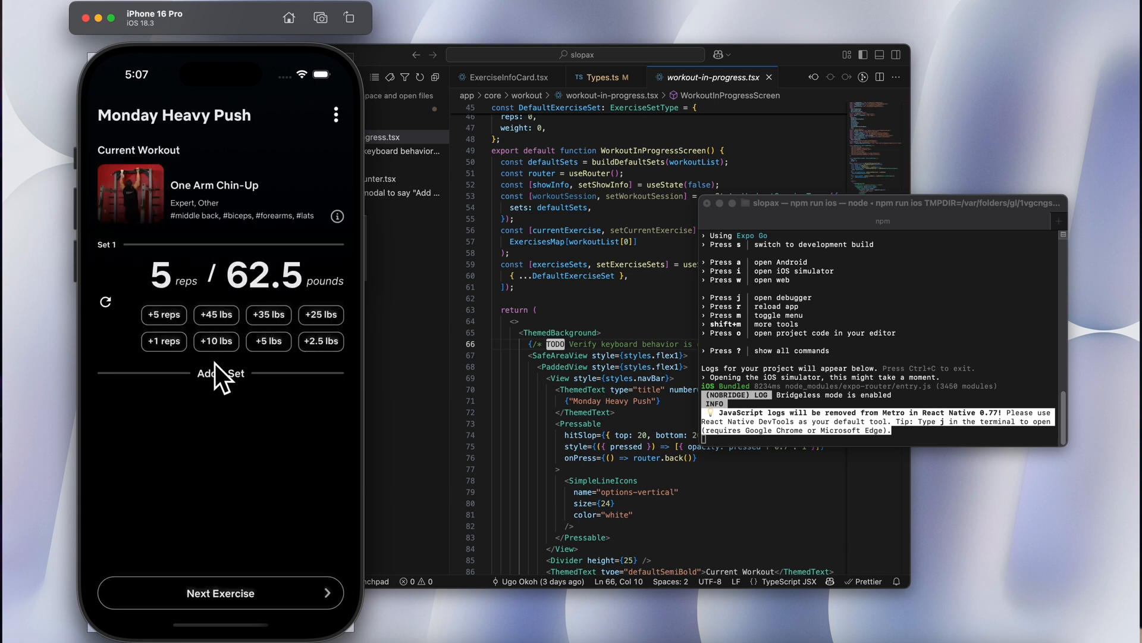
# Step: Add another set to the Monday Heavy Push workout in the simulated iPhone app
pyautogui.click(220, 373)
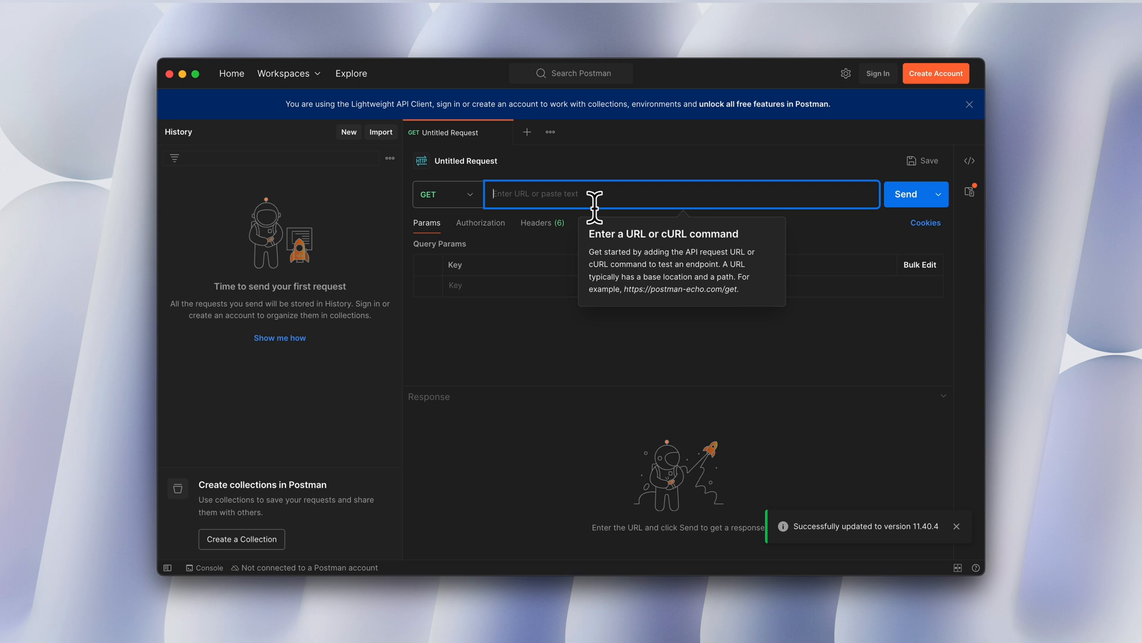
# Step: Fetch JSONPlaceholder posts, then change the endpoint to /todos and fetch those too
pyautogui.click(905, 194)
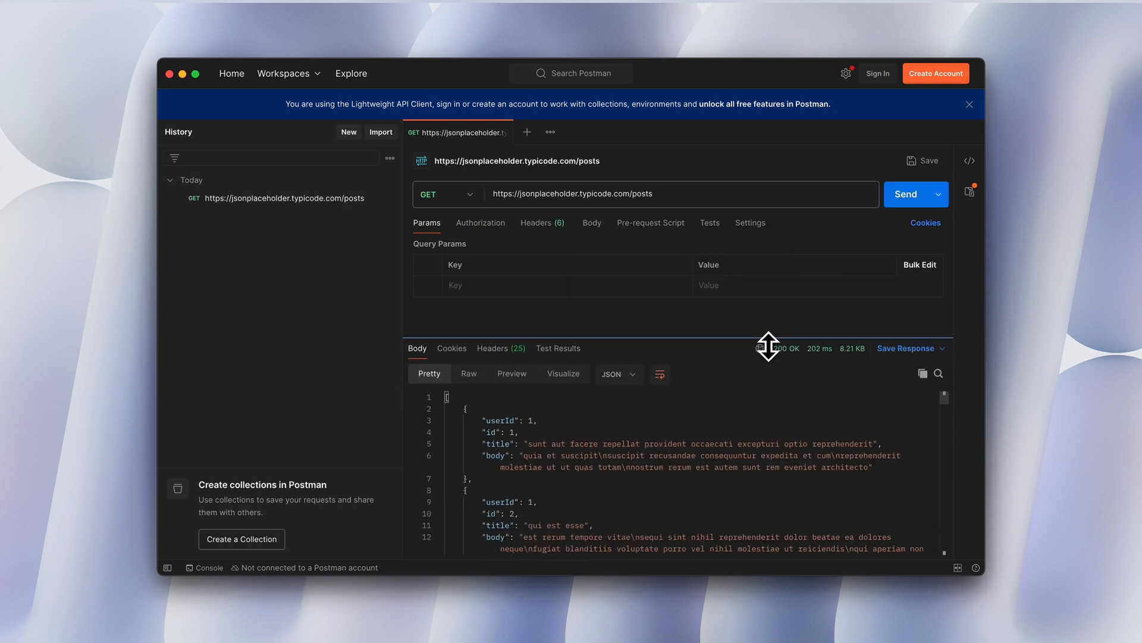
pyautogui.scroll(-3)
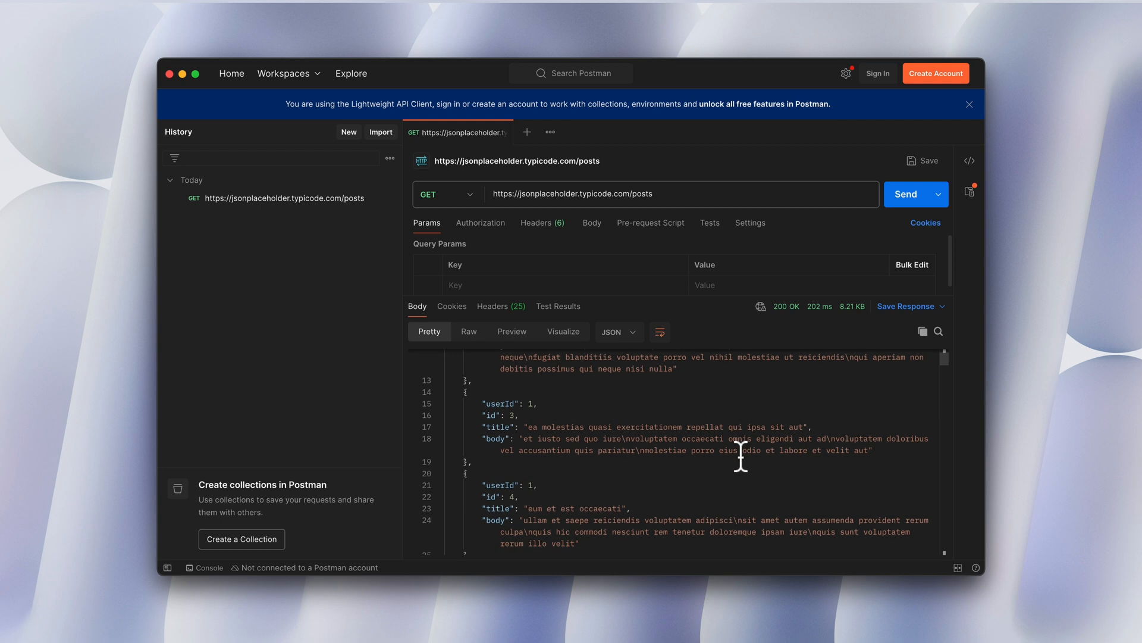
pyautogui.scroll(-3)
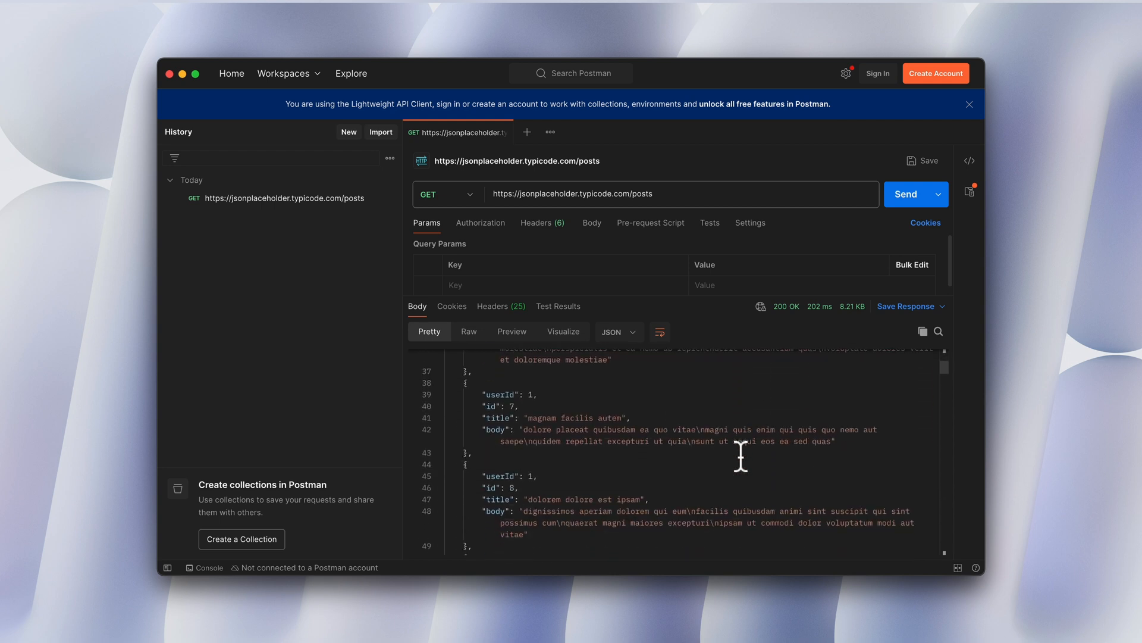
pyautogui.click(905, 194)
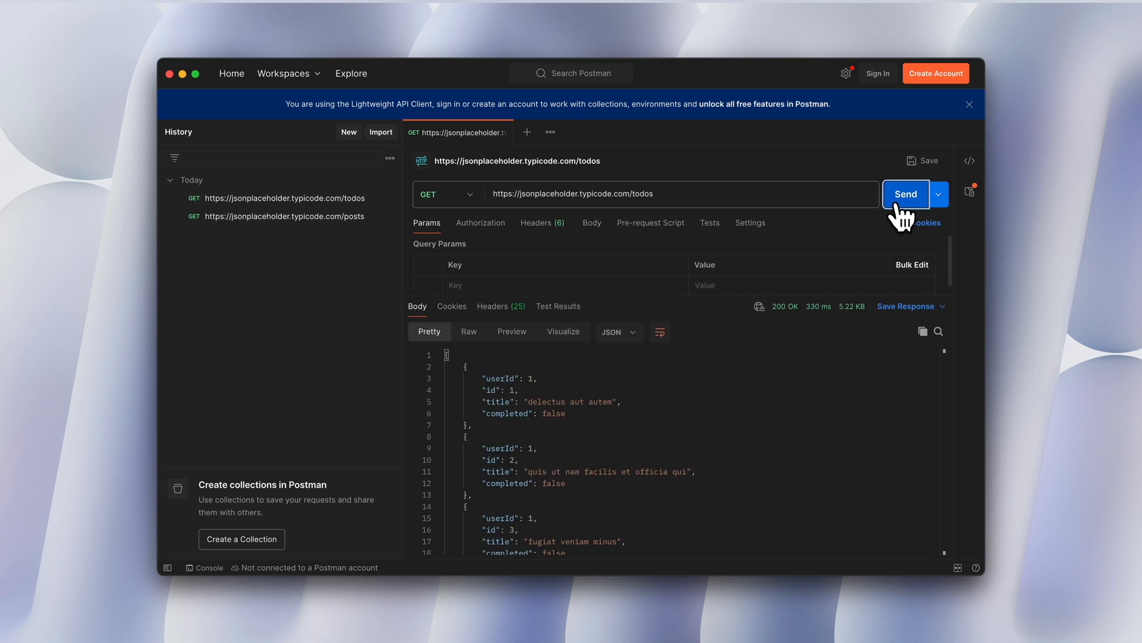
pyautogui.scroll(-3)
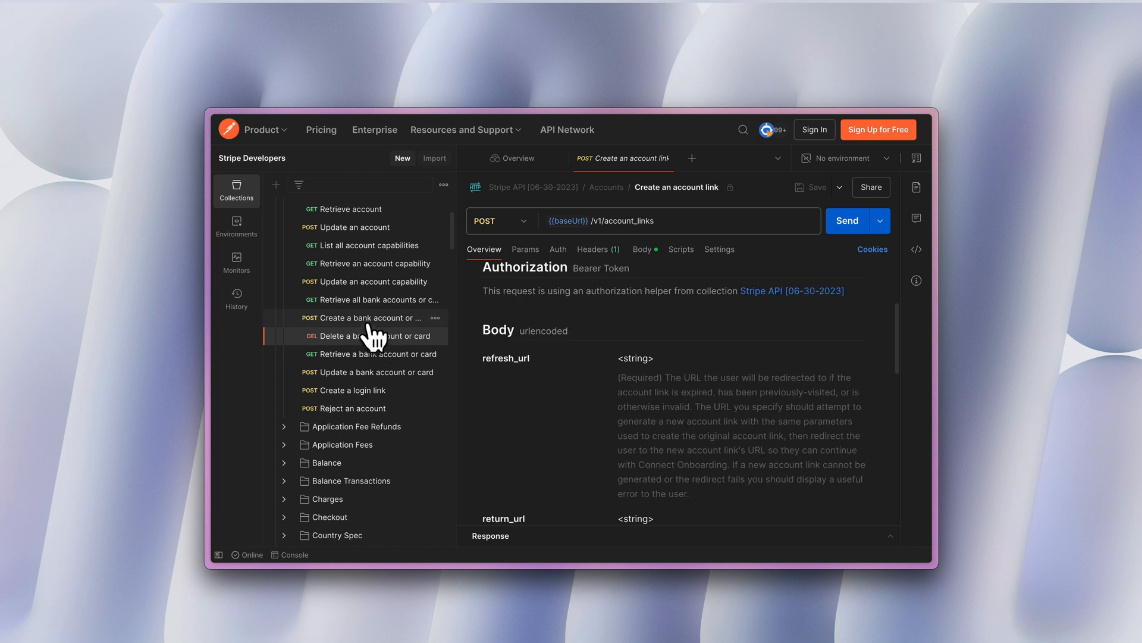
# Step: Open Stripe's Create a bank account or card request from the sidebar collection
pyautogui.click(370, 317)
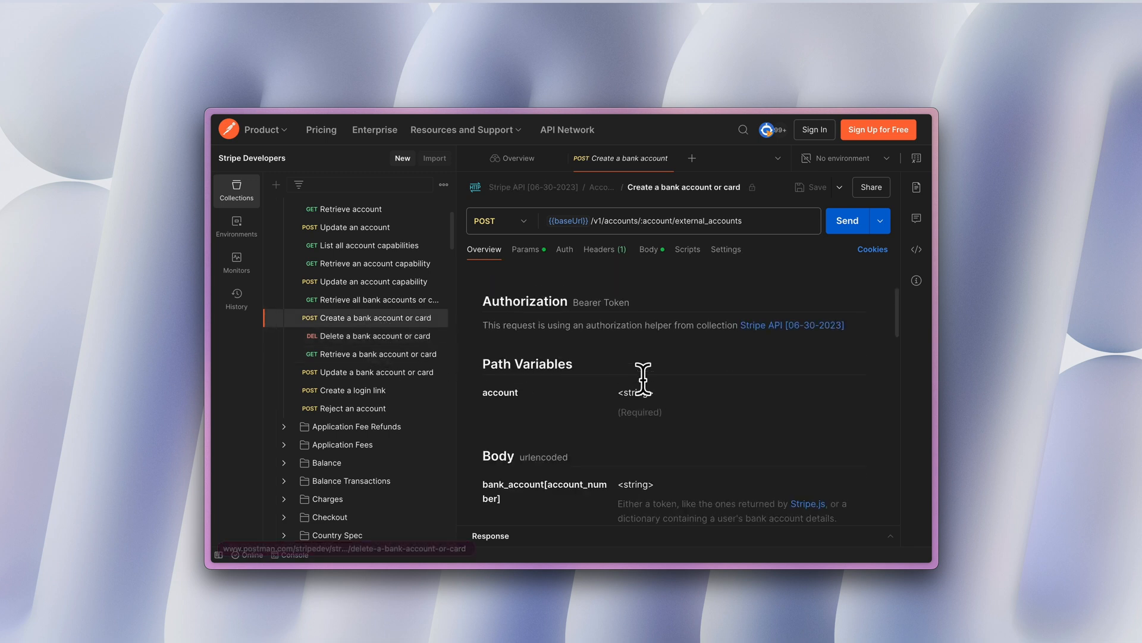
pyautogui.scroll(-3)
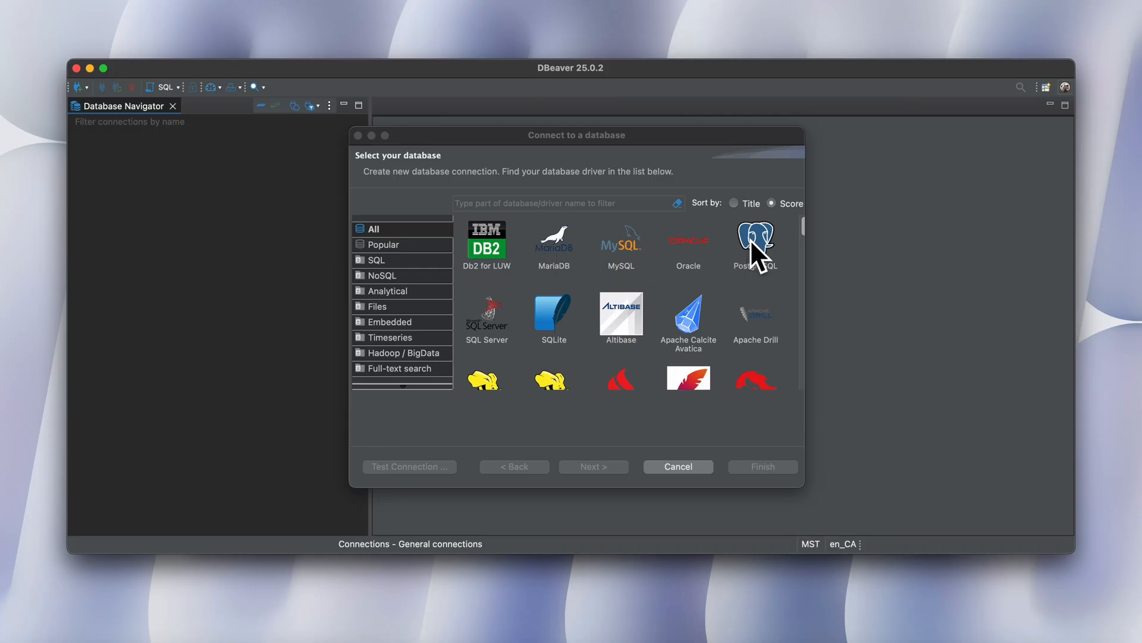
# Step: Choose PostgreSQL, fill in the pfmegrnargs host, database and credentials, and test the connection
pyautogui.doubleClick(756, 238)
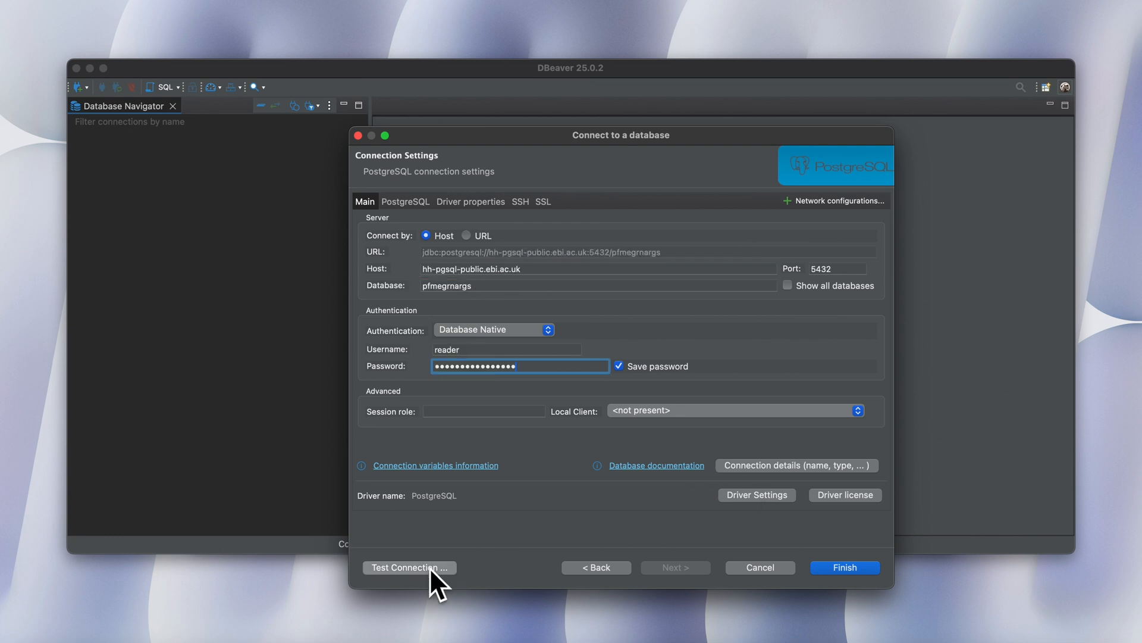
pyautogui.click(410, 567)
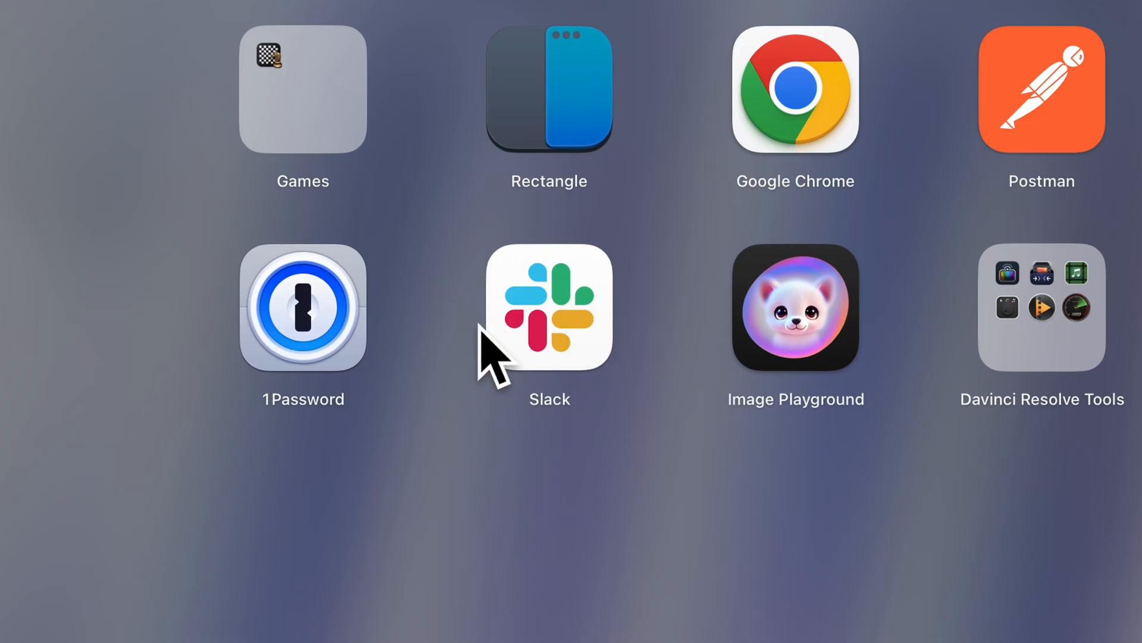
pyautogui.moveTo(579, 347)
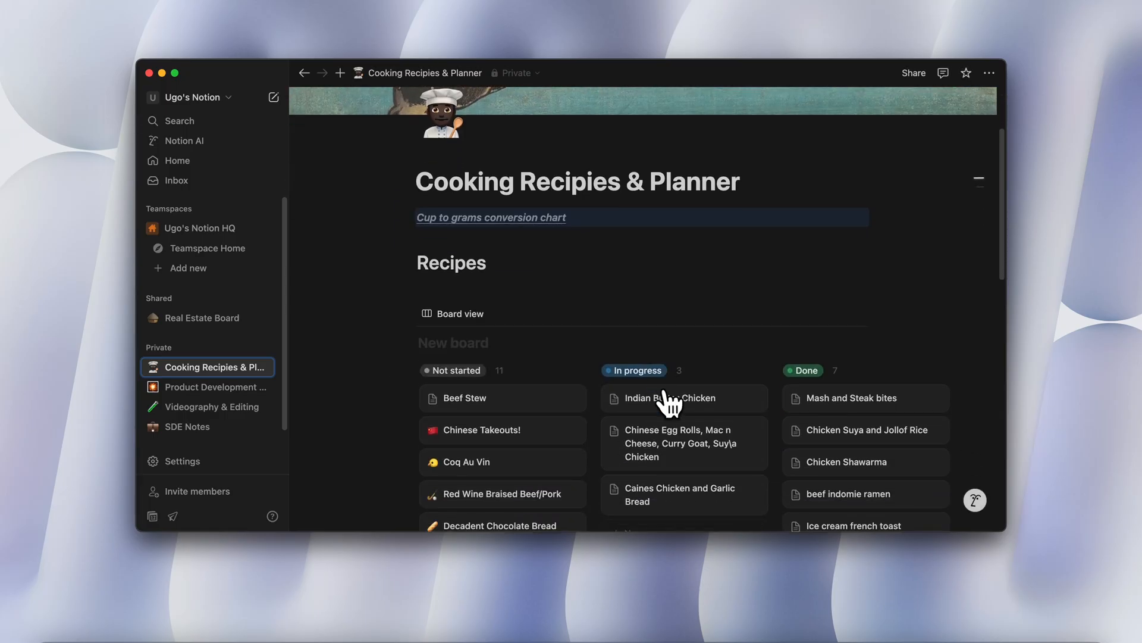
# Step: Reveal the Already Completed / Archived recipes list on the Cooking Recipies & Planner page
pyautogui.scroll(-3)
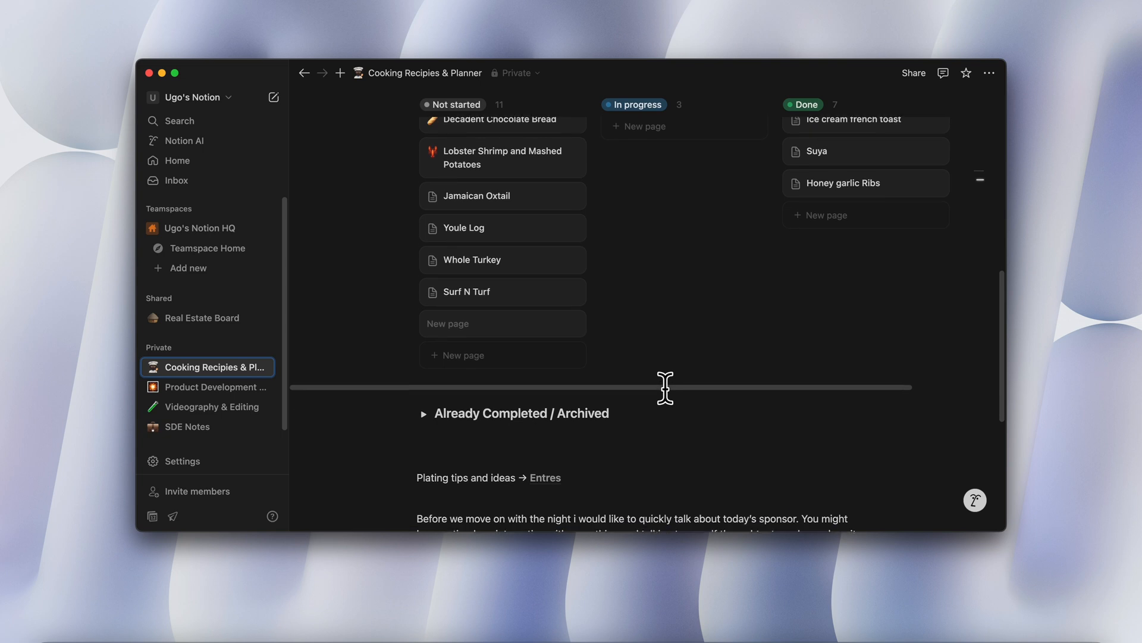
pyautogui.click(423, 413)
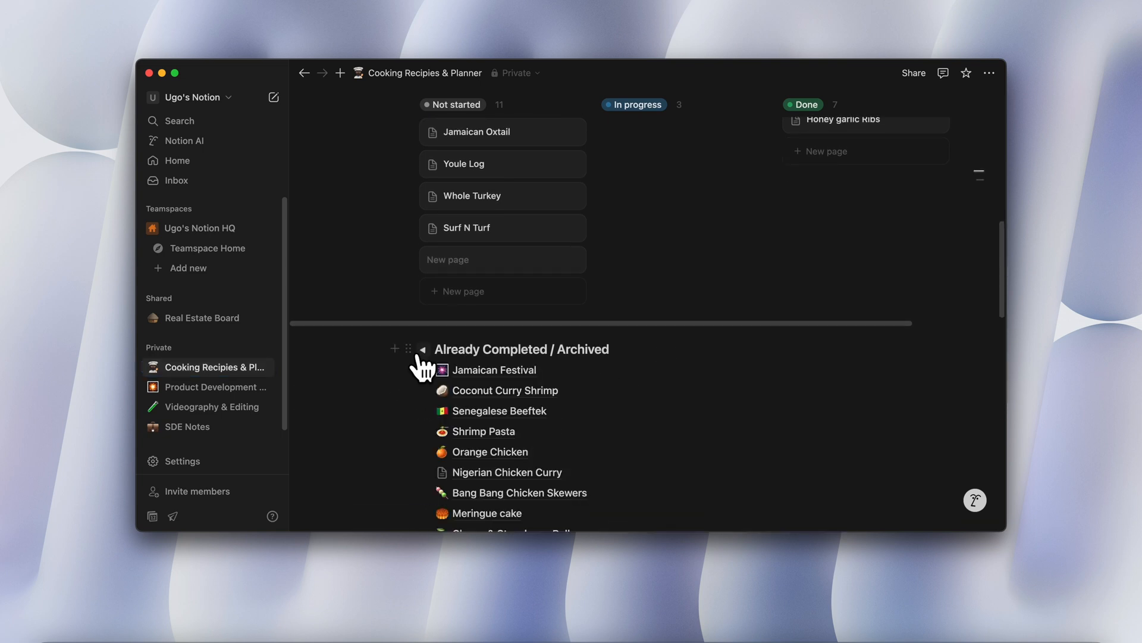
pyautogui.scroll(-3)
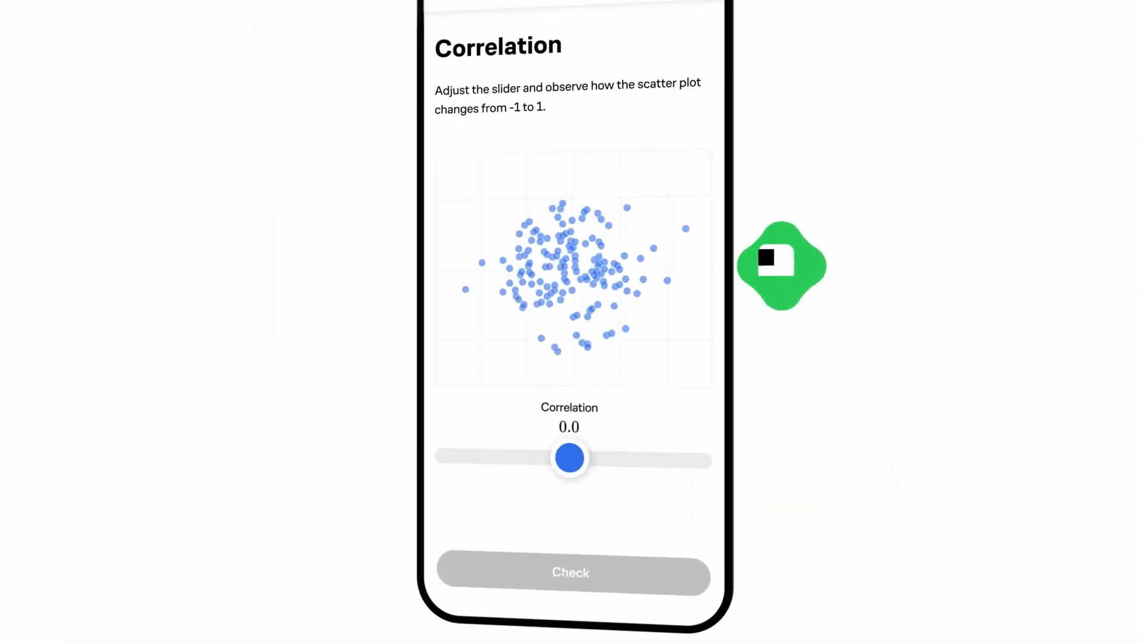
# Step: Reshape the scatter plot with the correlation slider and mark the dip point as positive second derivative
pyautogui.moveTo(569, 458); pyautogui.dragTo(379, 506)
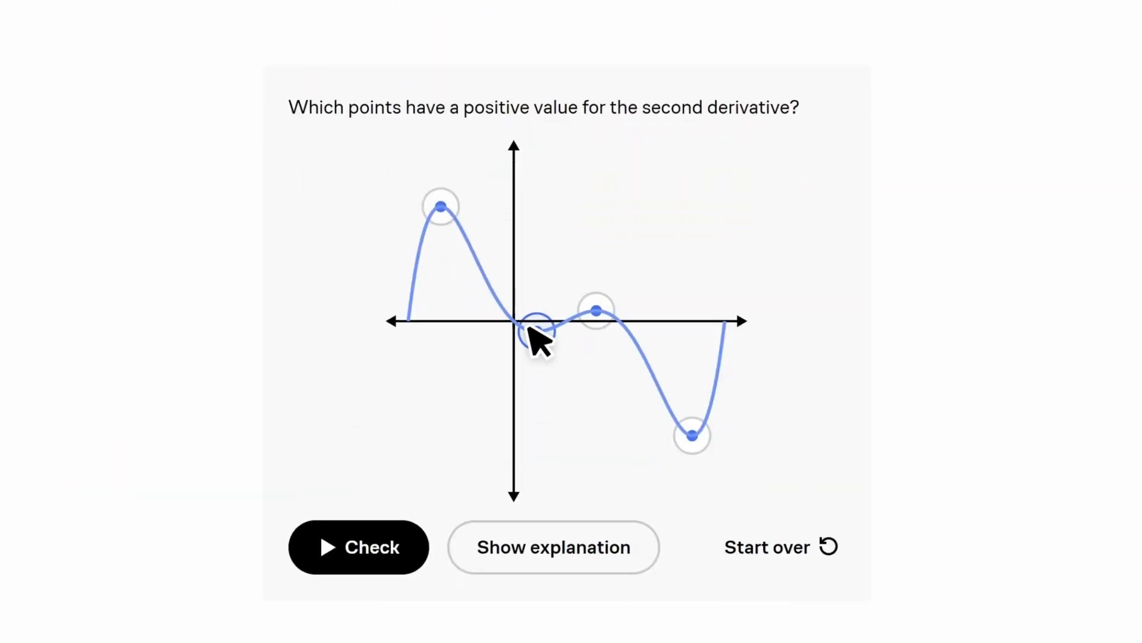
pyautogui.click(535, 322)
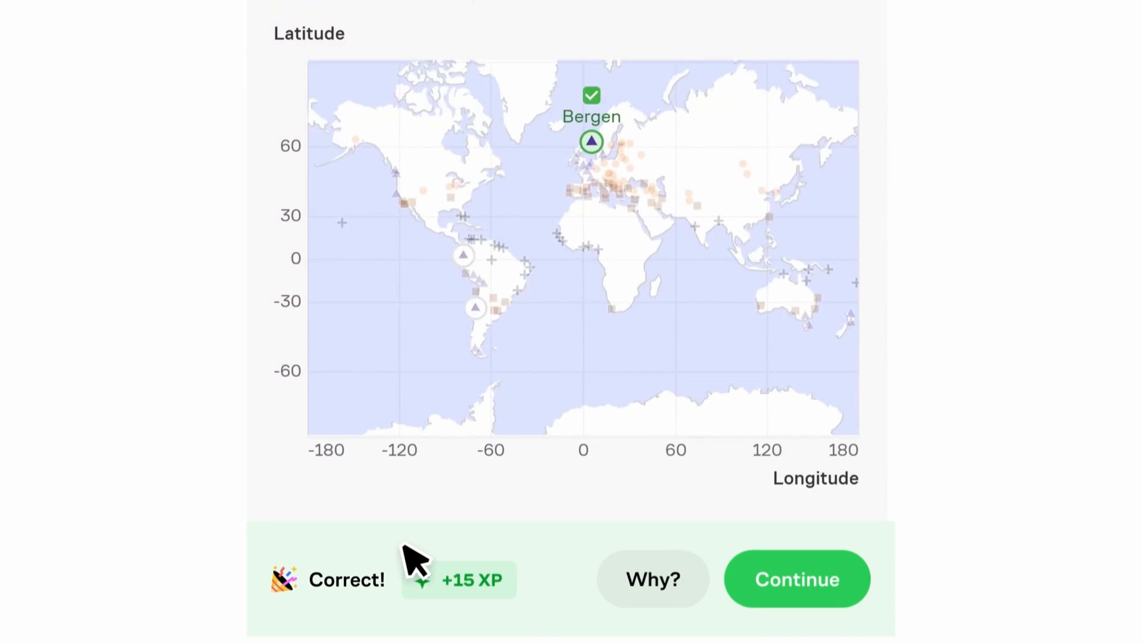
# Step: Submit the Bergen map answer and choose 53 for the Python loop question
pyautogui.click(798, 579)
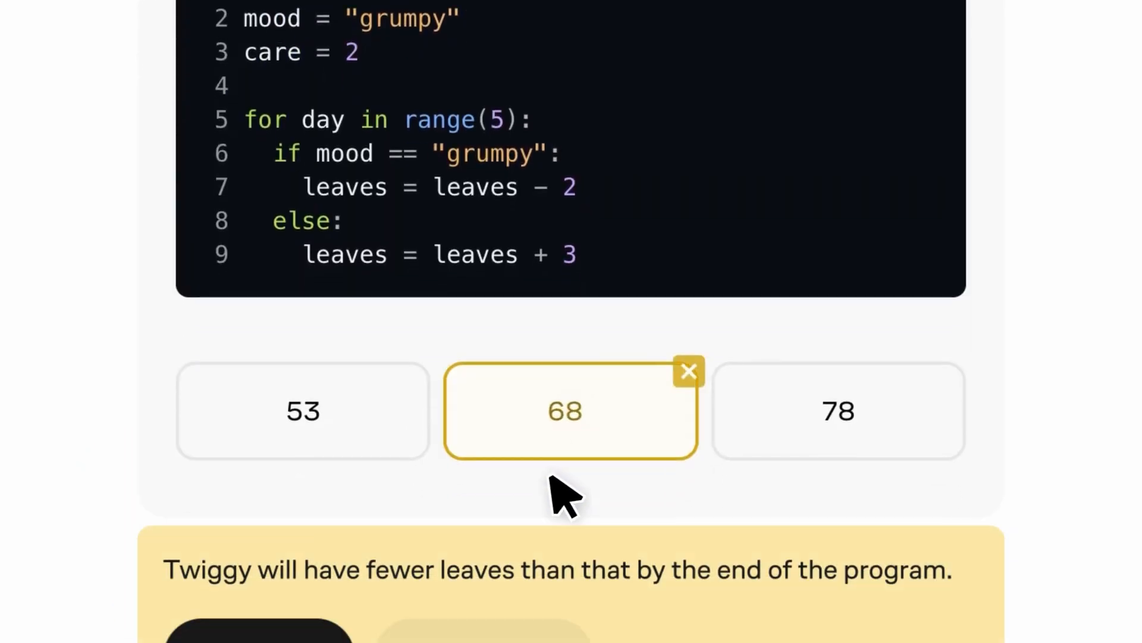
pyautogui.click(302, 530)
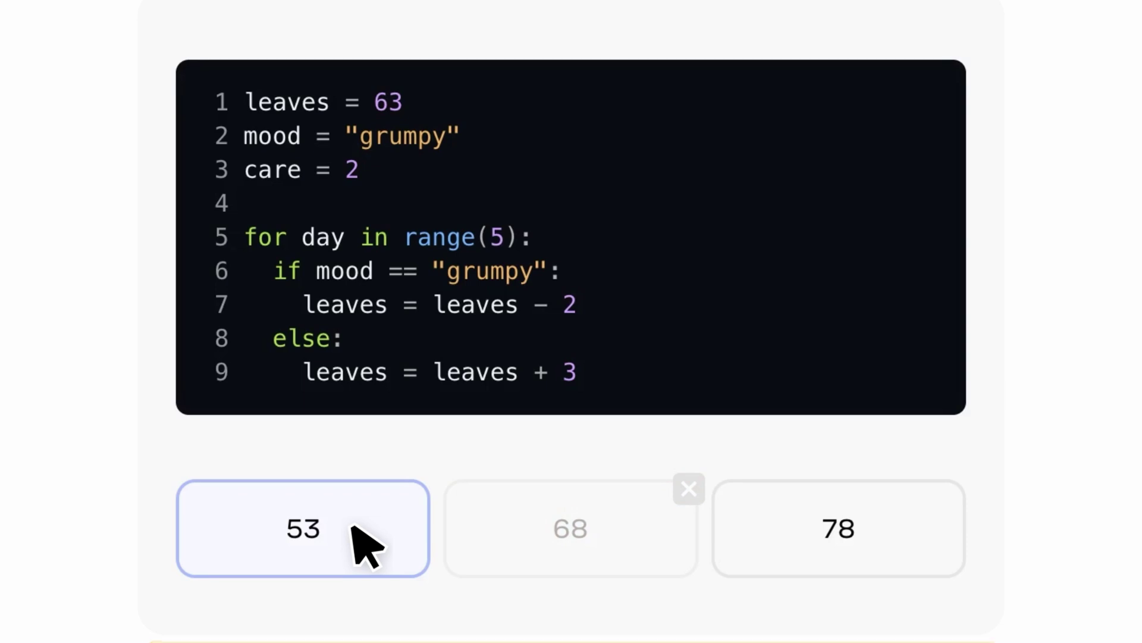